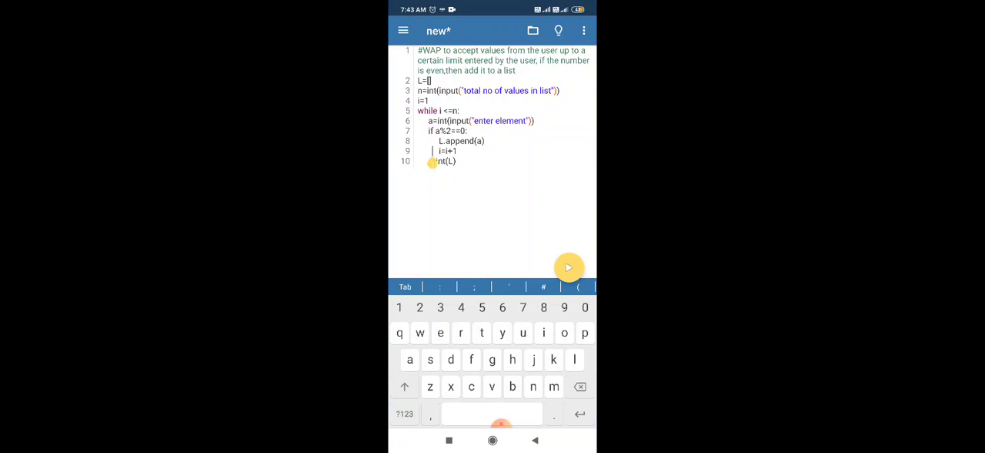
- Run the even-number list script so the console asks for the number of values
{"action": "left_click", "coordinate": [570, 268]}
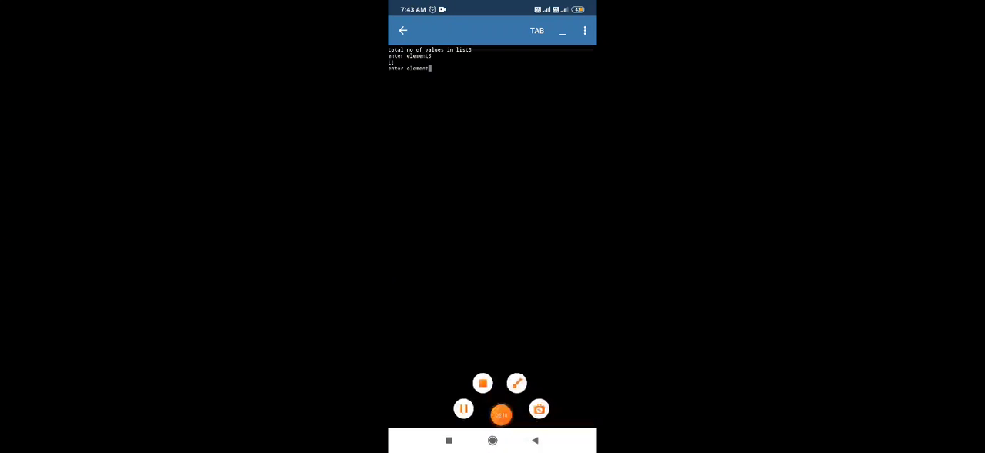
- Answer the remaining element prompt, ending the run with a ValueError for int
{"action": "left_click", "coordinate": [502, 413]}
{"action": "type", "text": "2"}
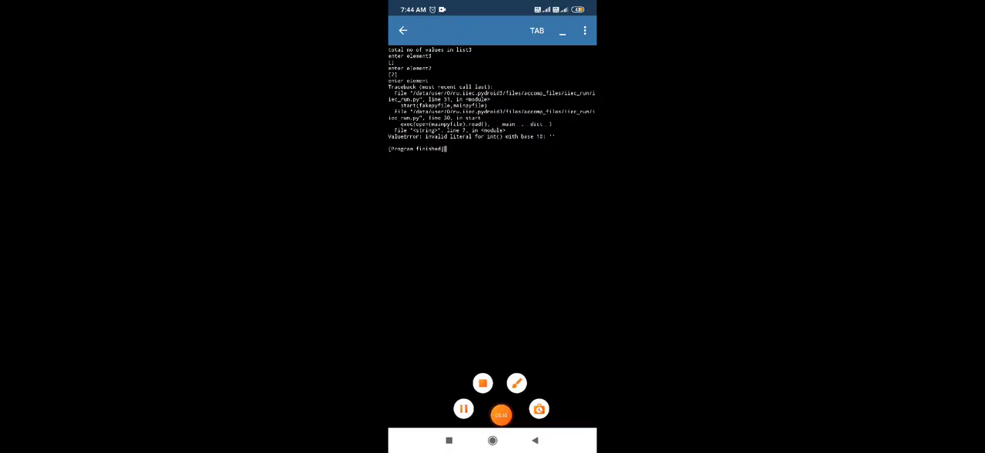
- Return from the finished console to the even-number script in the editor
{"action": "left_click", "coordinate": [404, 29]}
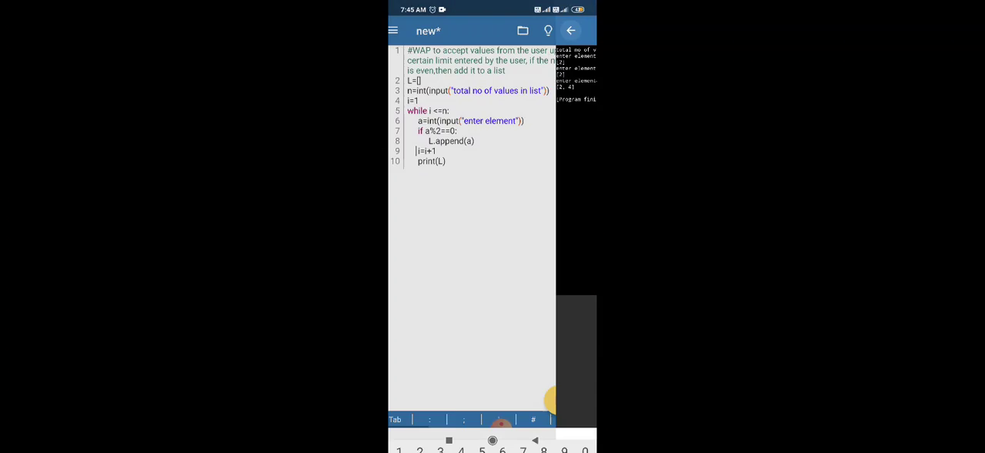